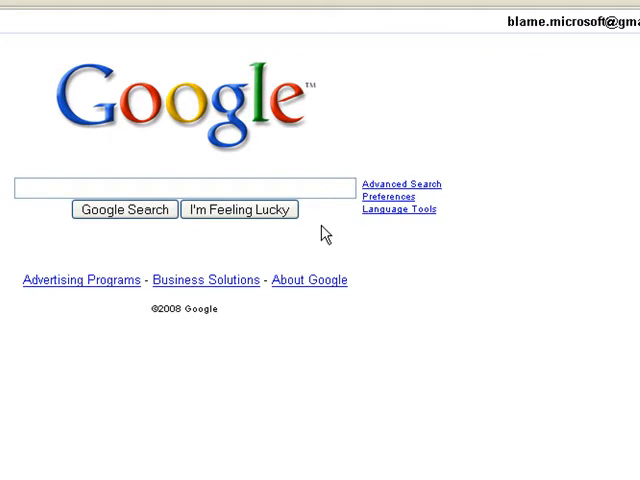
mouse_move(337, 238)
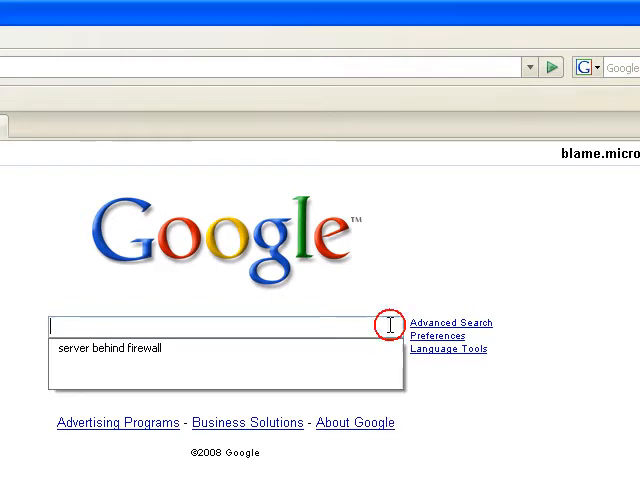
Search Google for WASTE and open the 'waste :: home' result from waste.sourceforge.net.
type("darkne")
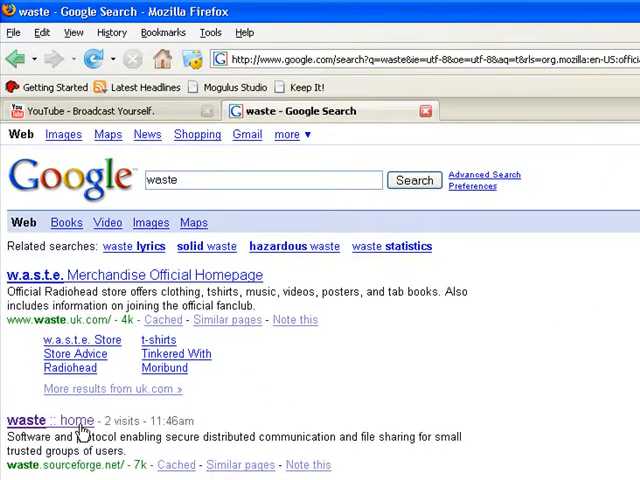
left_click(48, 420)
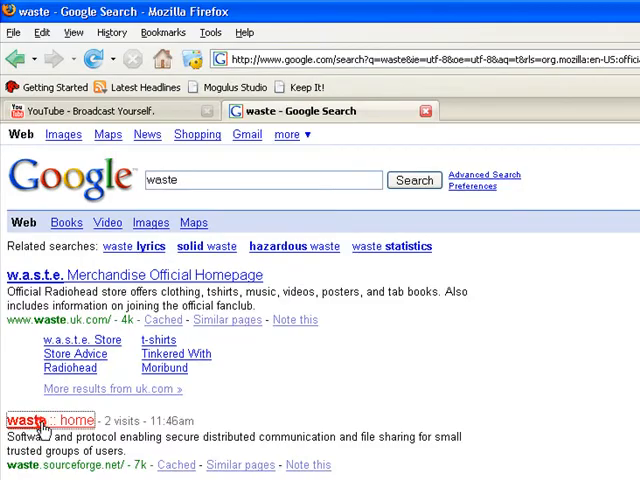
left_click(38, 421)
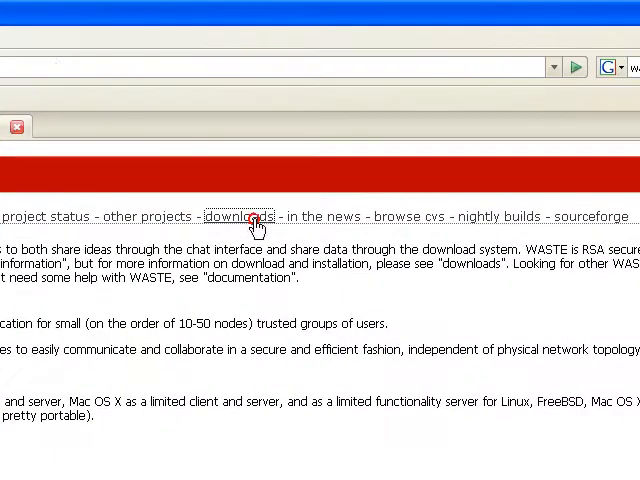
Download the WASTE Client/Server (Win32) 1.5 beta 3 release from SourceForge's files list.
left_click(243, 216)
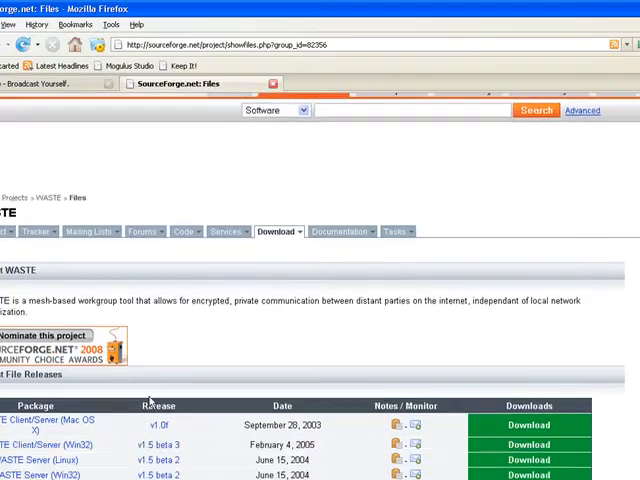
scroll("down", 3)
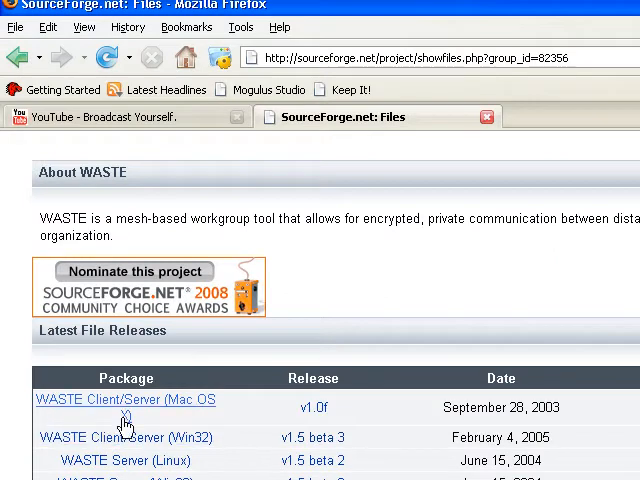
mouse_move(255, 408)
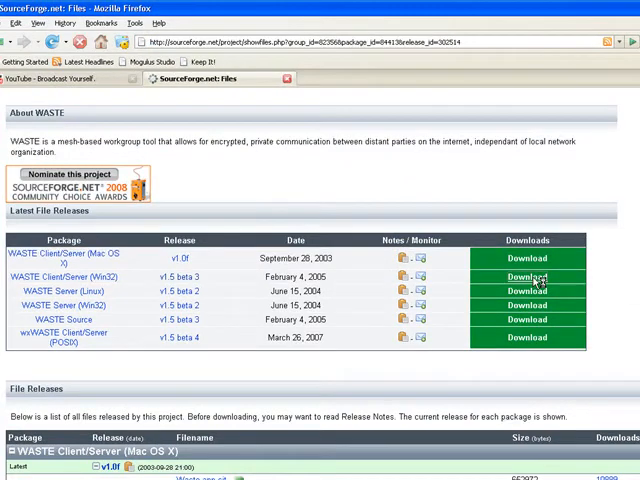
left_click(526, 278)
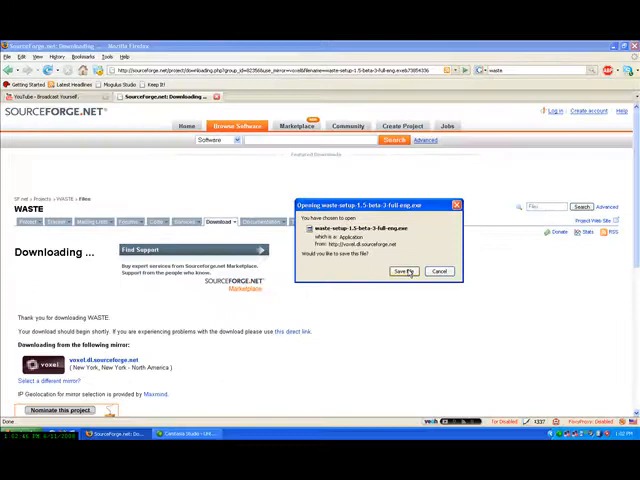
Save and launch the WASTE installer, accept the GPL and keep the Full install type.
left_click(404, 272)
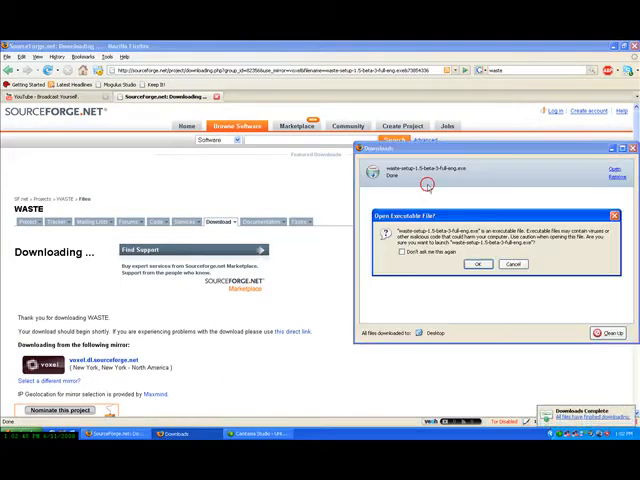
left_click(477, 264)
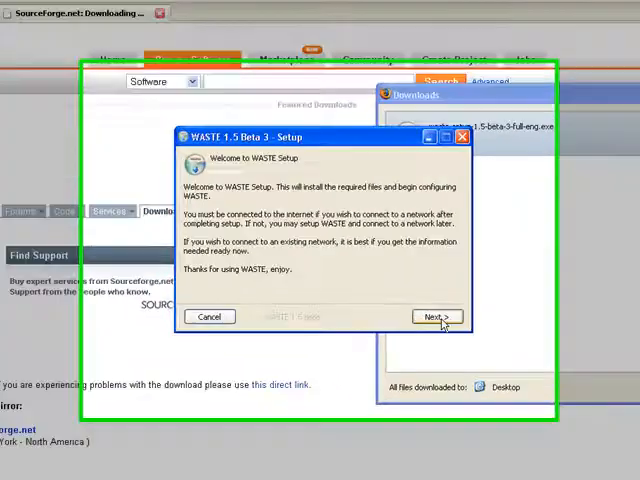
left_click(437, 316)
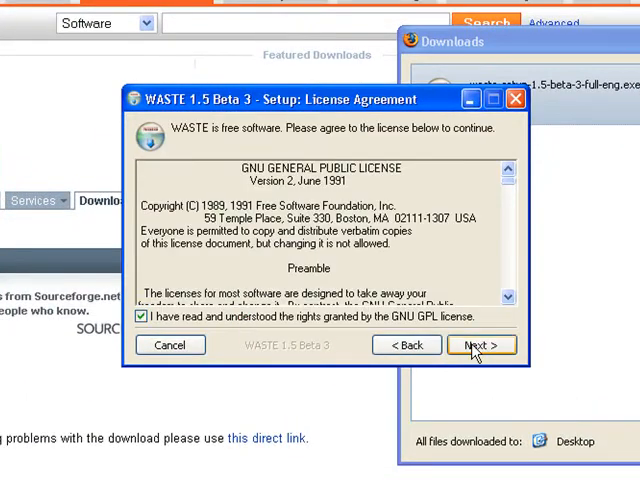
left_click(481, 344)
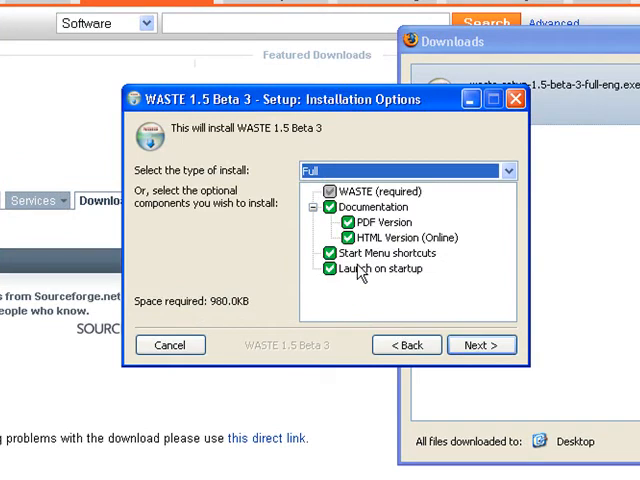
left_click(405, 170)
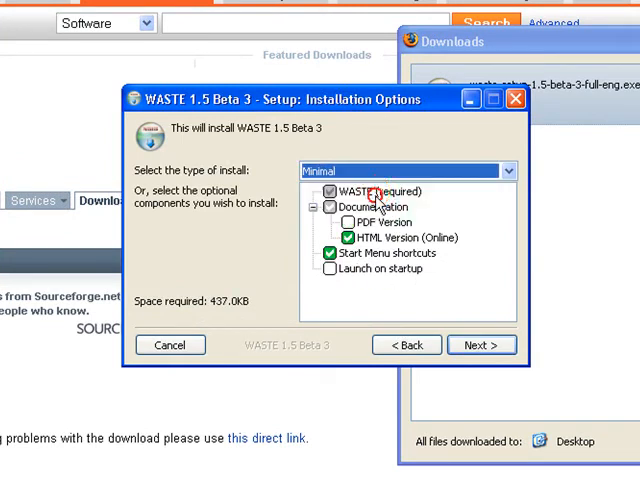
left_click(405, 170)
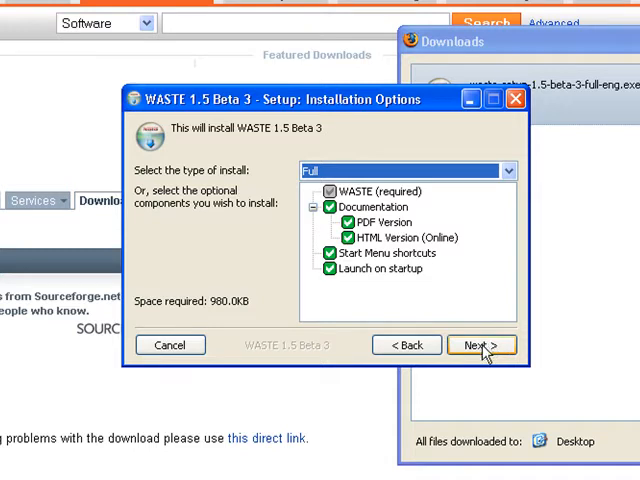
left_click(480, 345)
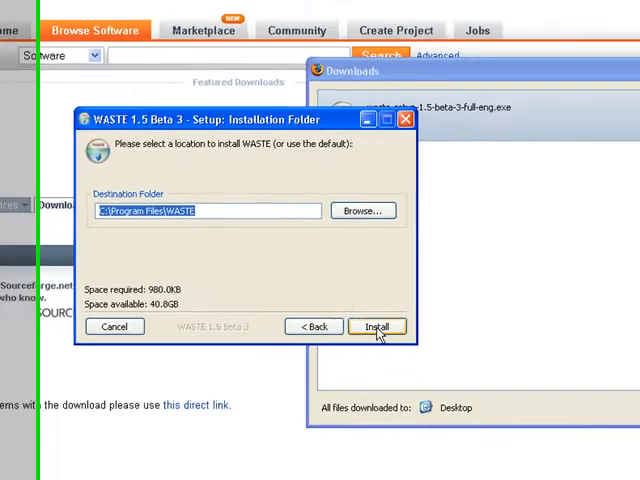
Install to C:\Program Files\WASTE; set nickname Test, real name Test Name, T1/Fast DSL/Cable.
left_click(378, 326)
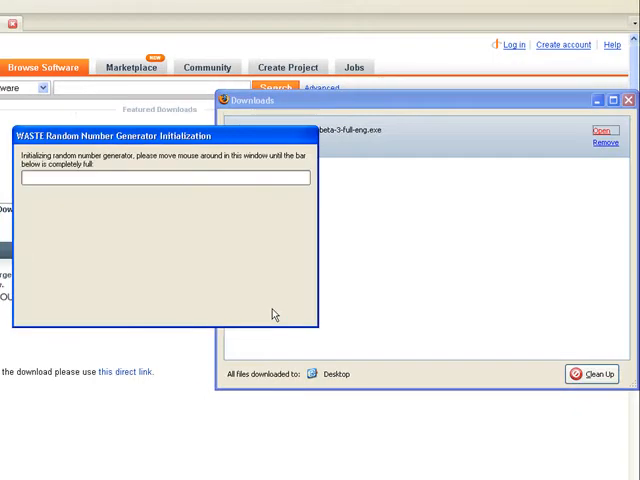
mouse_move(252, 166)
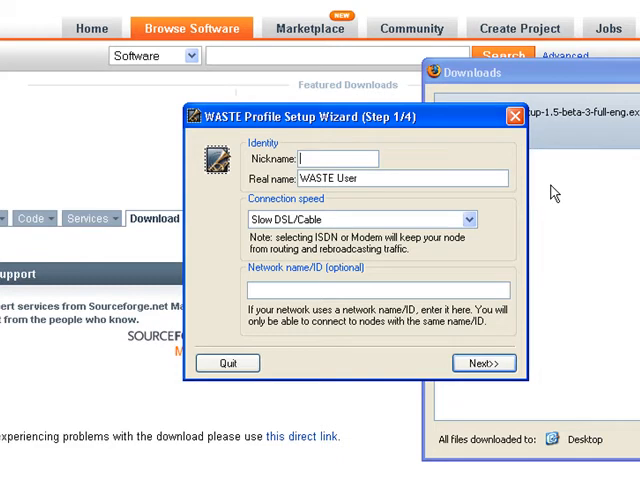
type("Test")
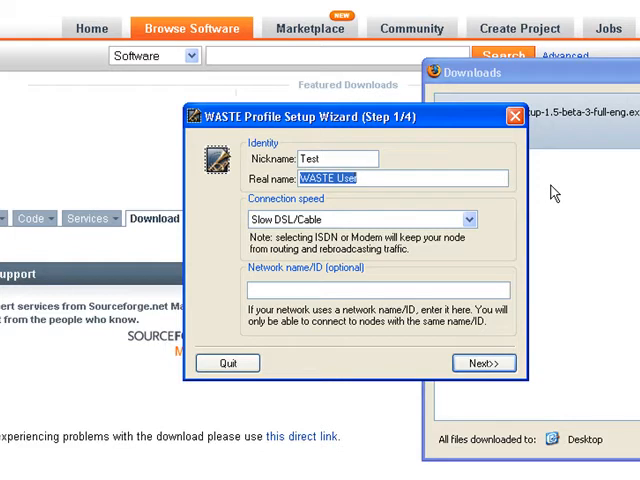
type("Test Name")
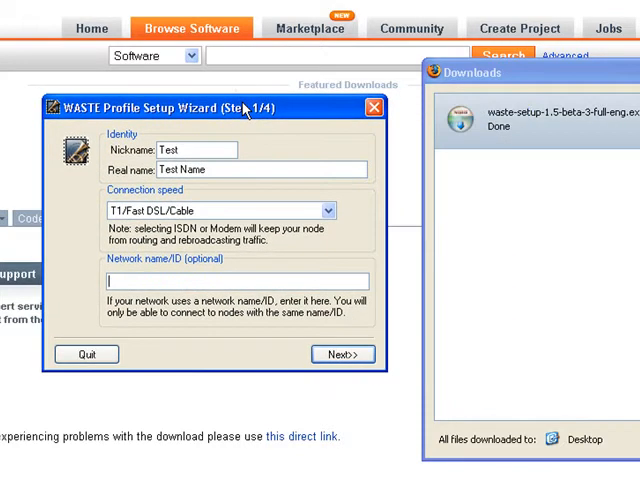
mouse_move(237, 108)
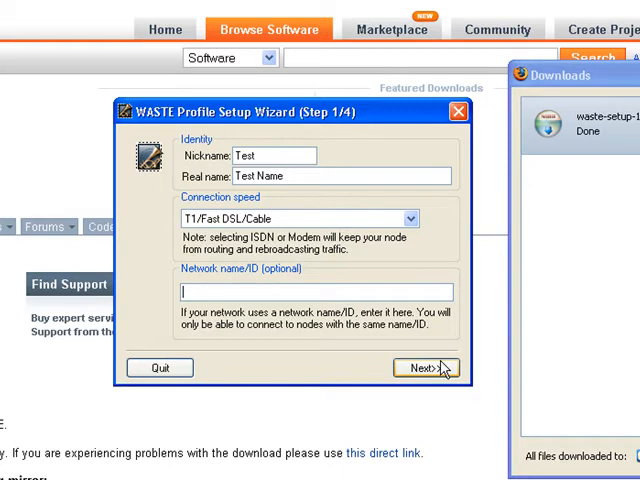
Run the key generator with a passphrase and generate a 1536-bit key pair.
left_click(420, 368)
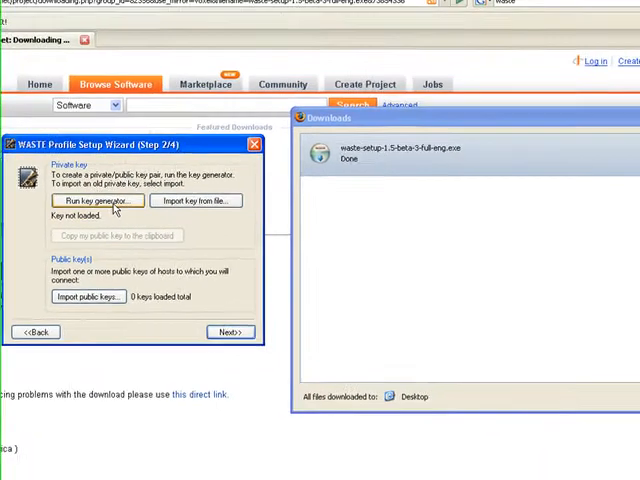
left_click(96, 201)
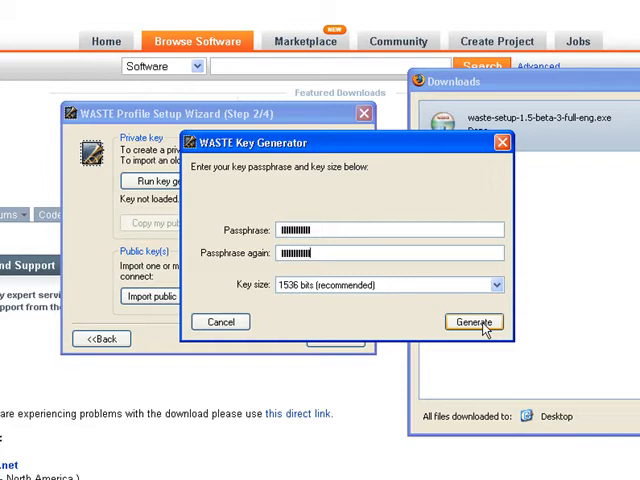
left_click(495, 285)
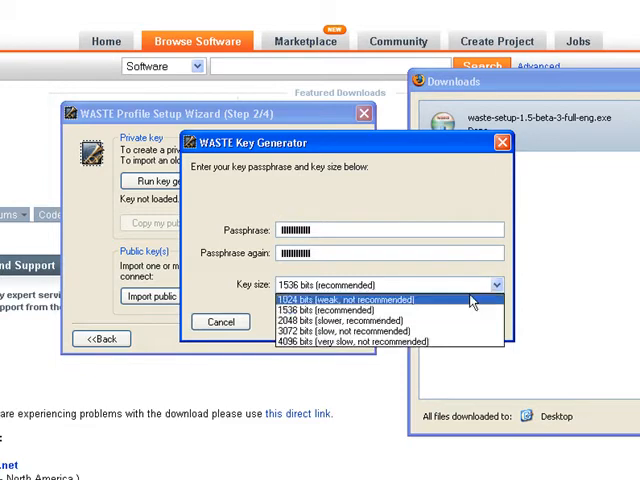
mouse_move(350, 320)
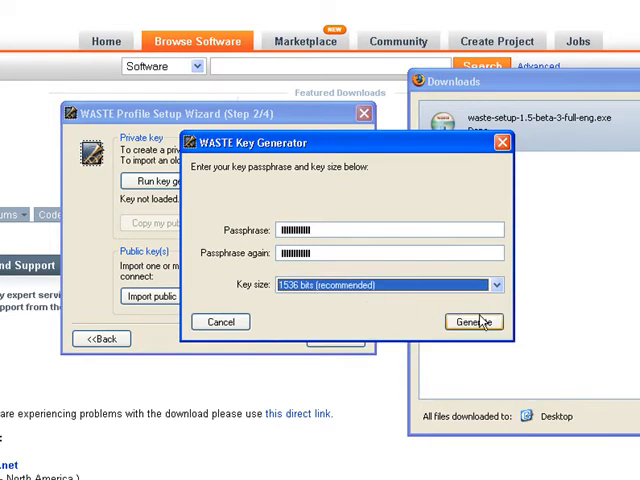
left_click(472, 321)
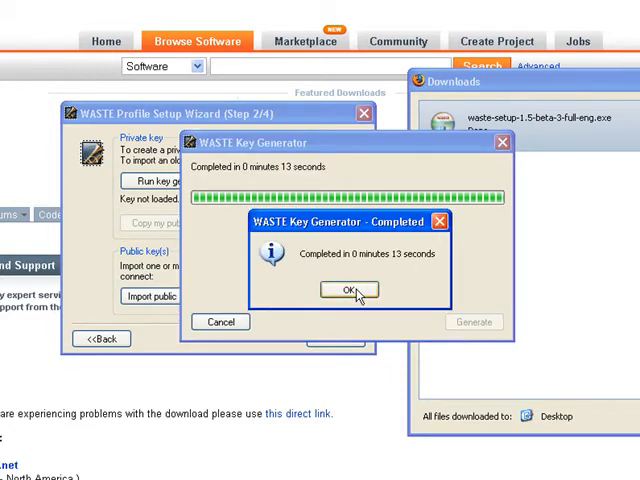
Save the public key as mykey.txt in Notepad and import it, leaving 1 key loaded.
left_click(348, 290)
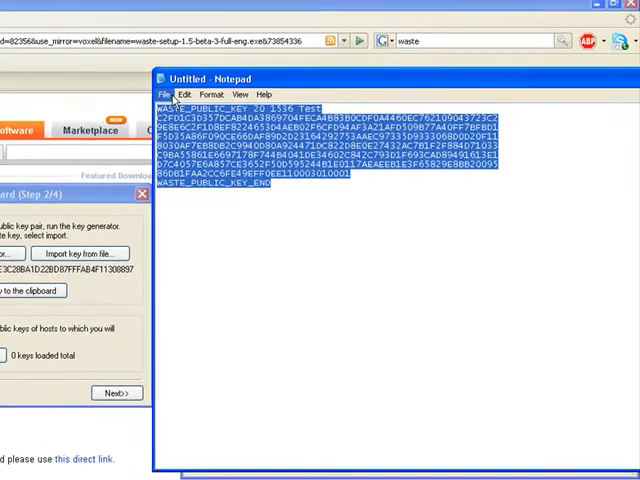
left_click(165, 94)
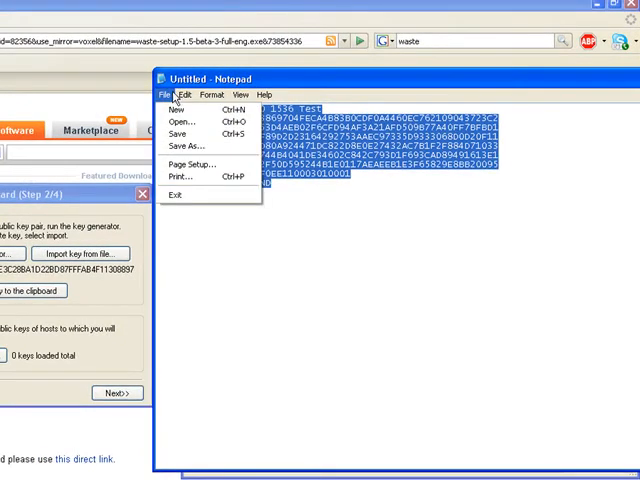
mouse_move(185, 145)
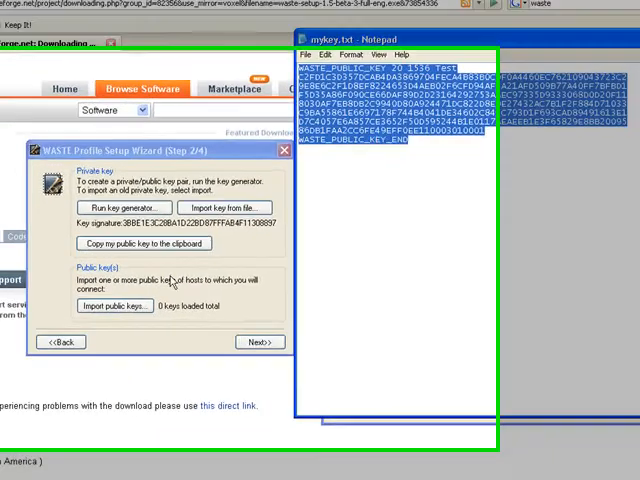
left_click(115, 305)
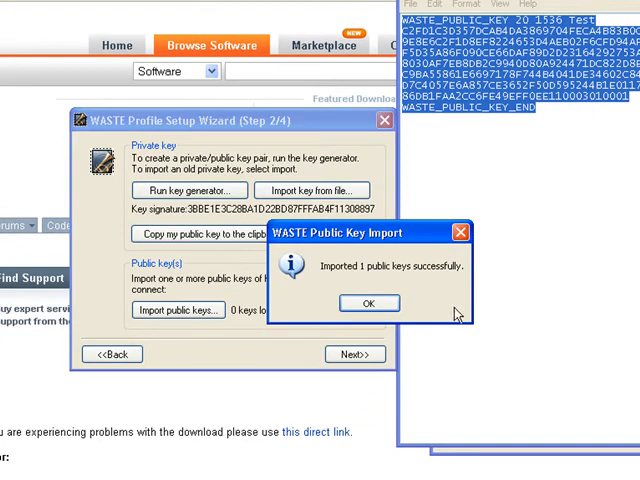
left_click(367, 303)
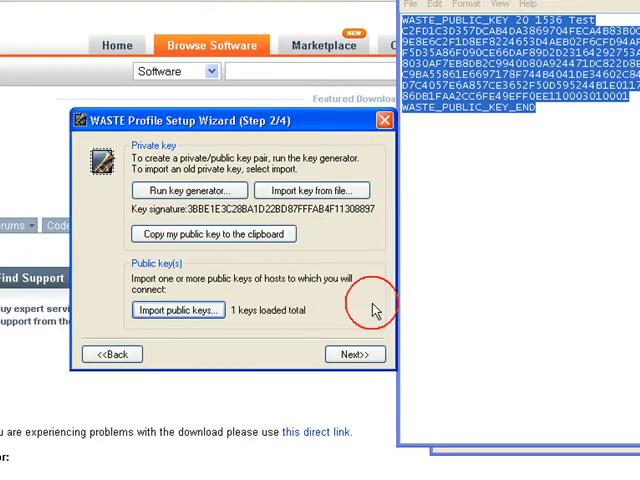
Add the local (C:) drive under Paths to make available.
left_click(352, 354)
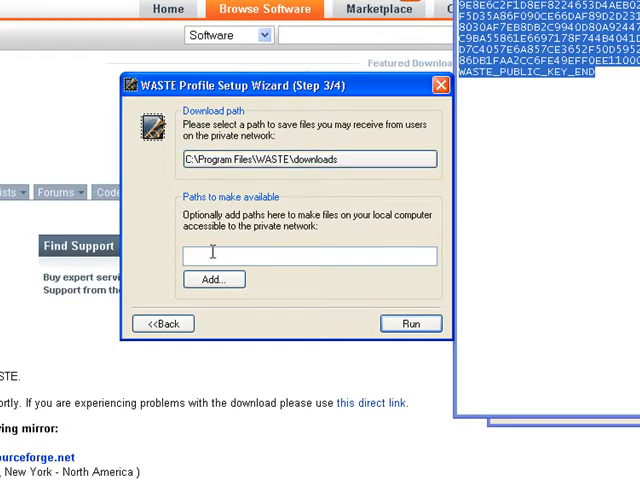
mouse_move(252, 248)
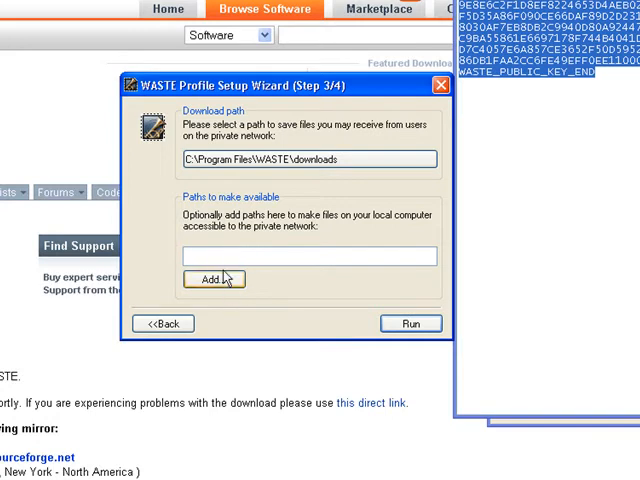
left_click(213, 279)
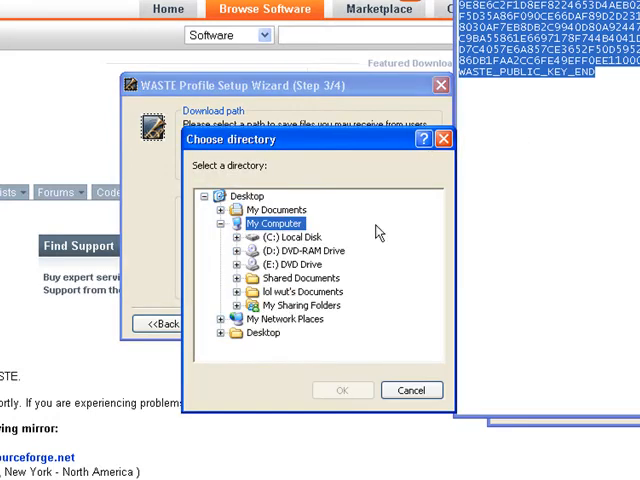
left_click(283, 236)
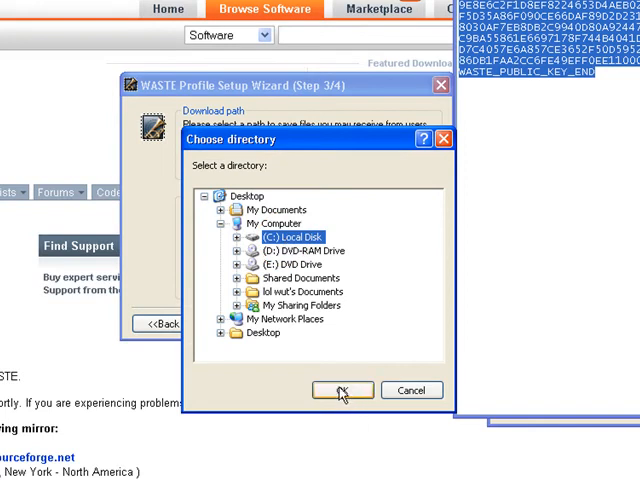
left_click(341, 390)
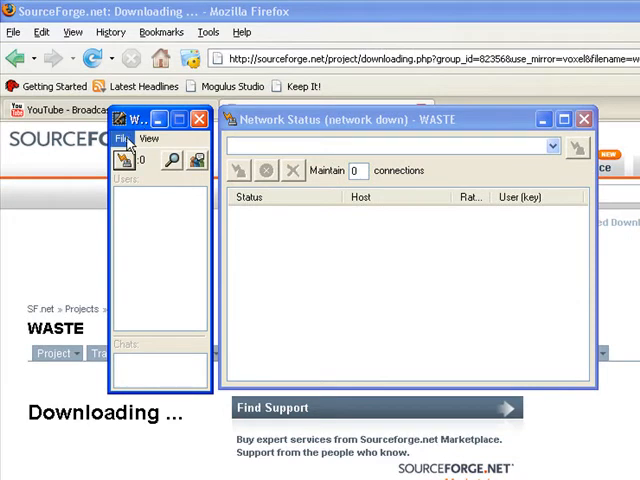
mouse_move(124, 161)
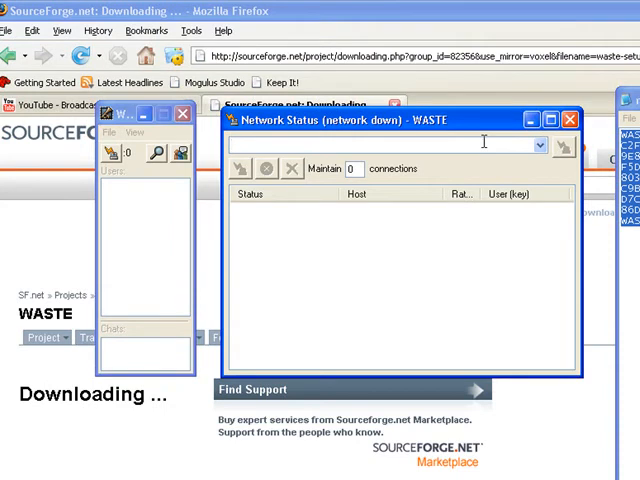
Connect to host 127.0.0.1, maintaining 20 connections, and close the Network Status window.
type("127.0.0.1")
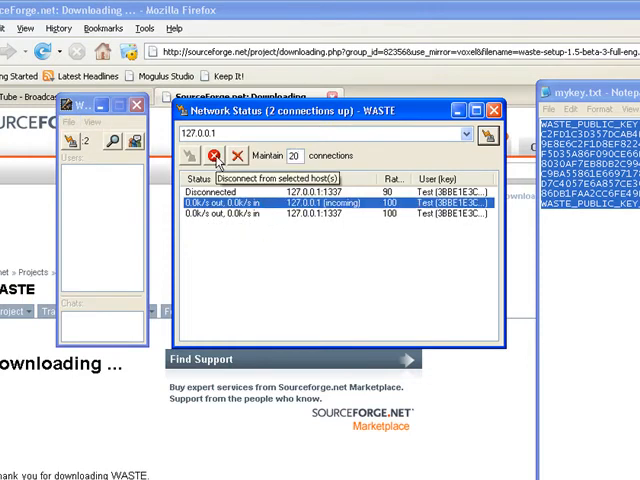
mouse_move(236, 157)
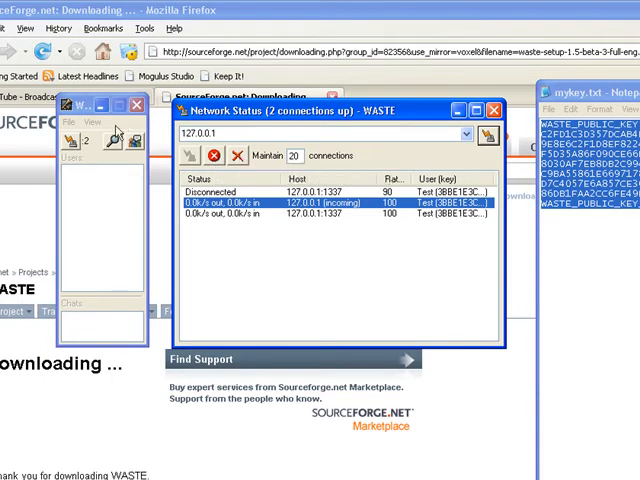
left_click(70, 122)
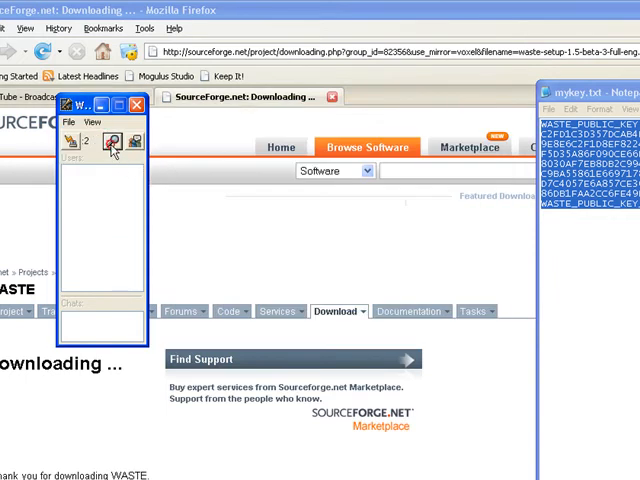
left_click(114, 141)
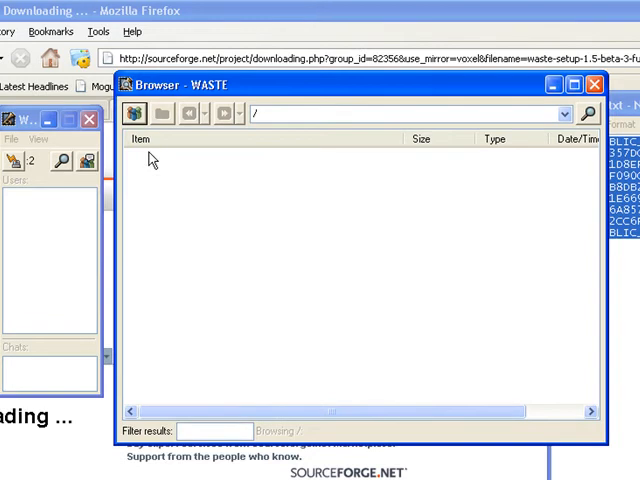
mouse_move(153, 158)
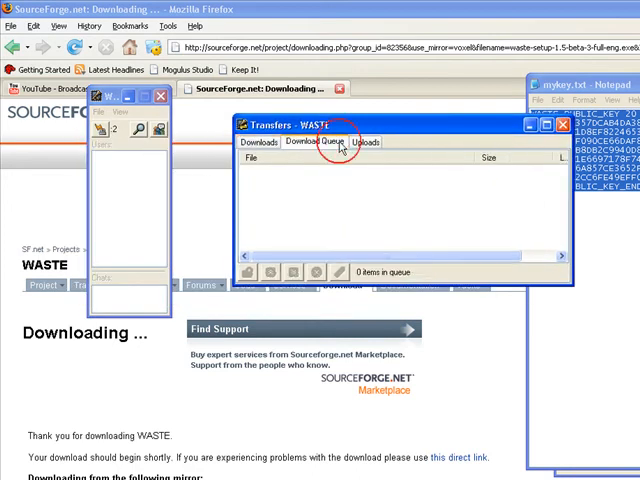
left_click(338, 157)
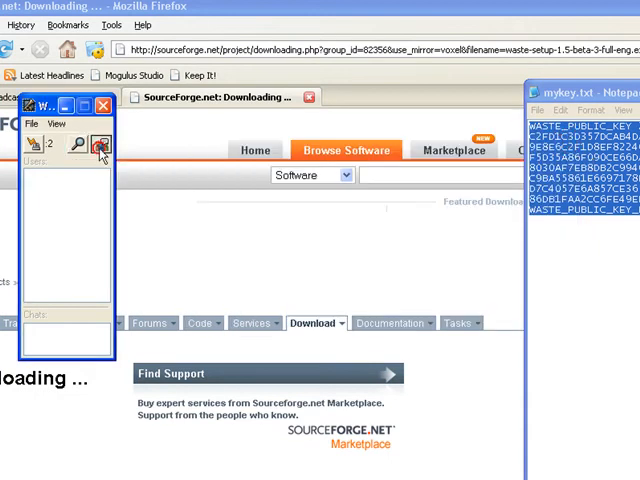
Use Create/join chat to join the room named #lobby.
left_click(99, 145)
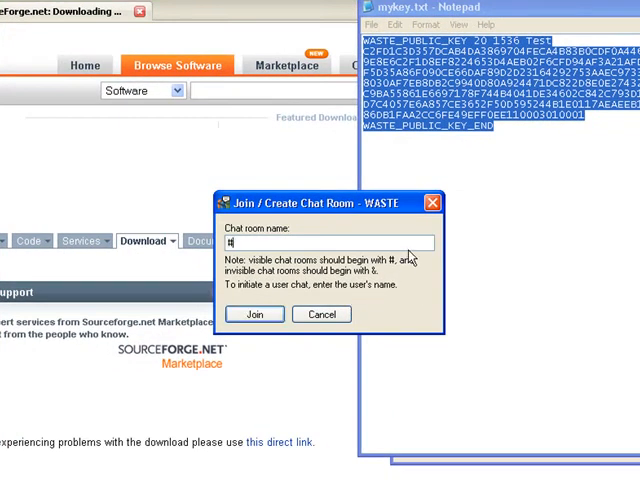
left_click(254, 314)
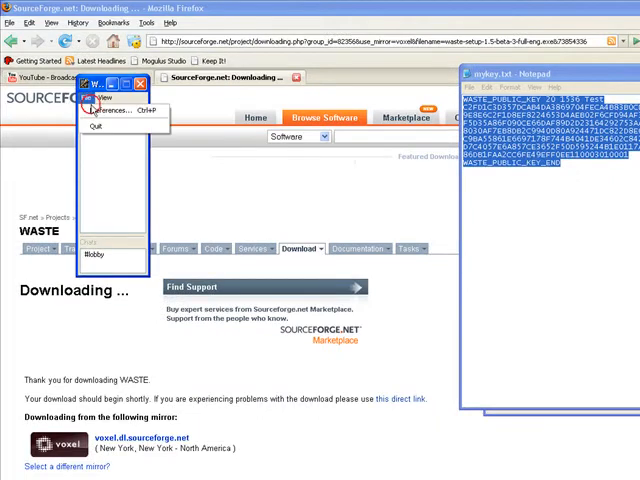
Open File > Preferences and view Password, Public Keys (Test key listed) and Pending Keys.
left_click(109, 109)
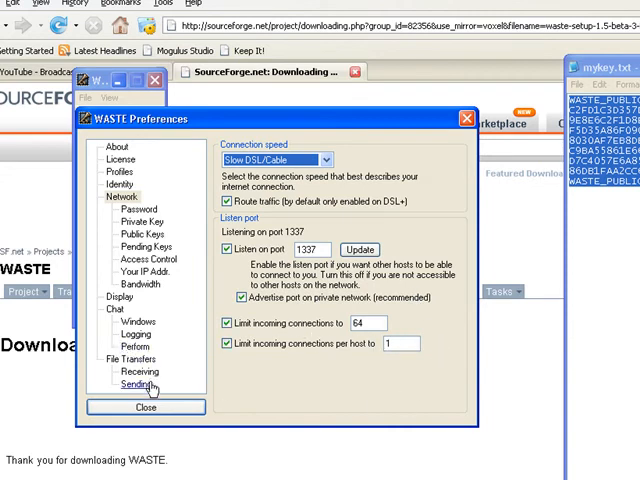
left_click(127, 209)
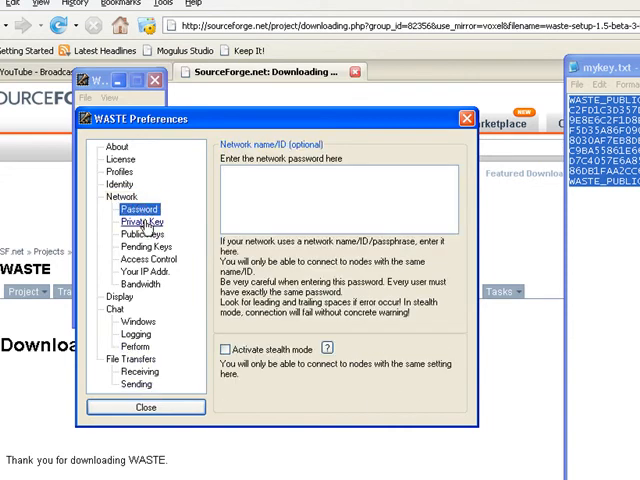
left_click(141, 229)
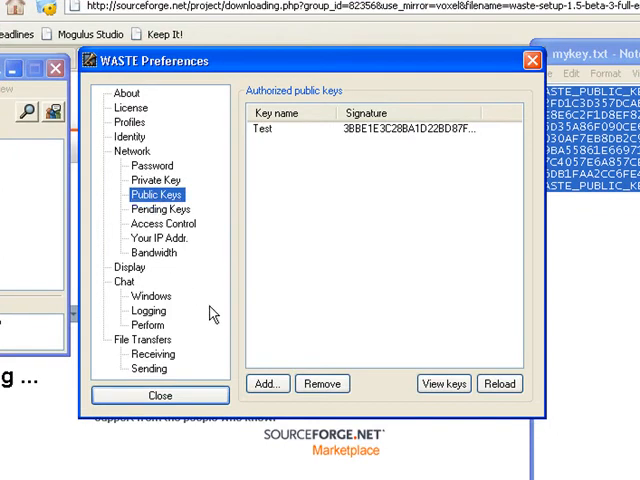
left_click(267, 383)
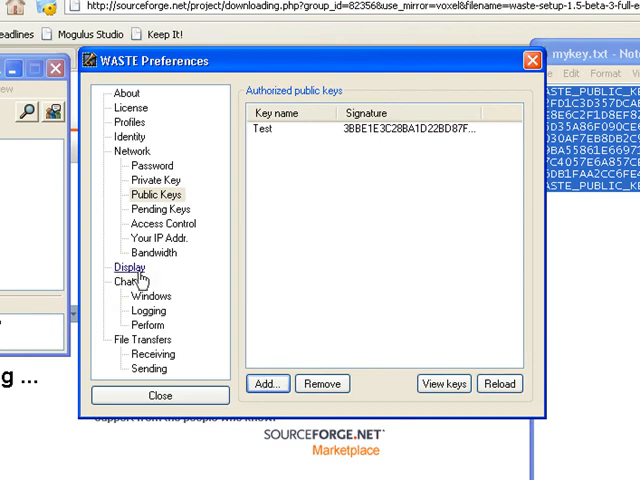
left_click(155, 238)
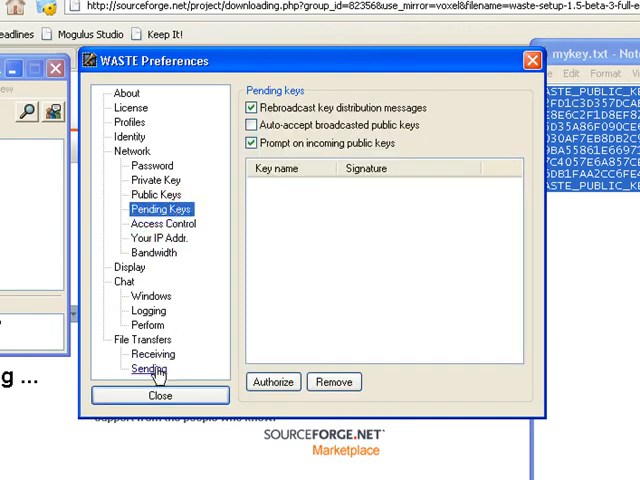
Add C:\waste as a shared directory under File Transfers > Sending, then leave Preferences.
left_click(149, 369)
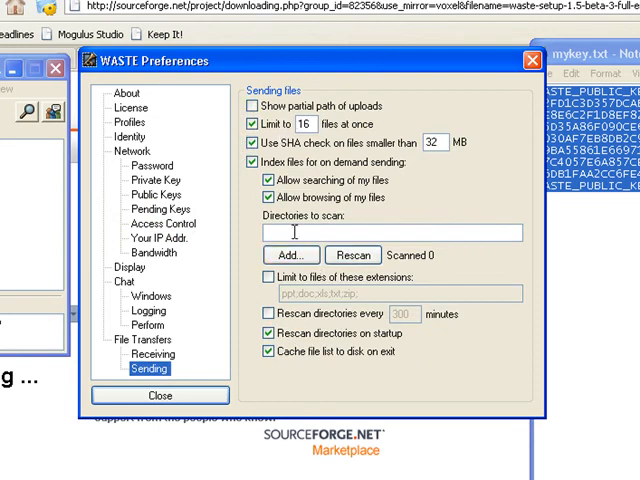
left_click(289, 255)
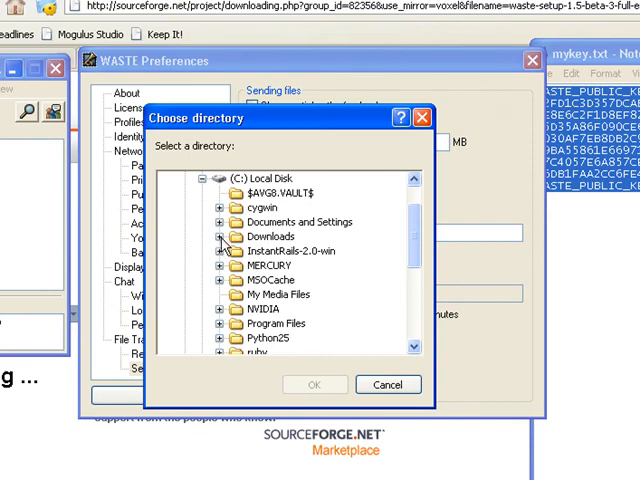
scroll("down", 3)
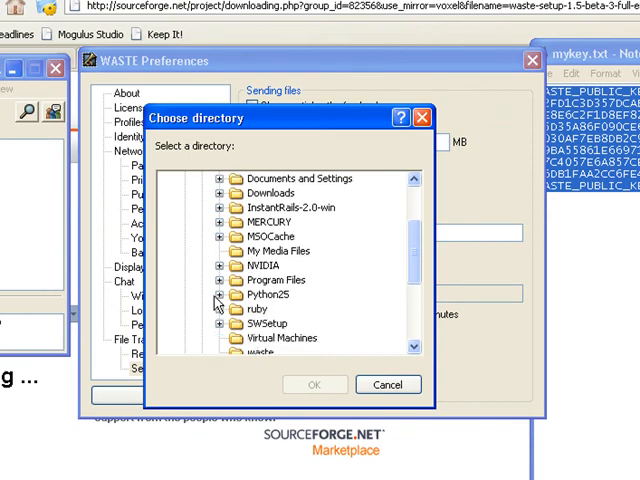
scroll("down", 3)
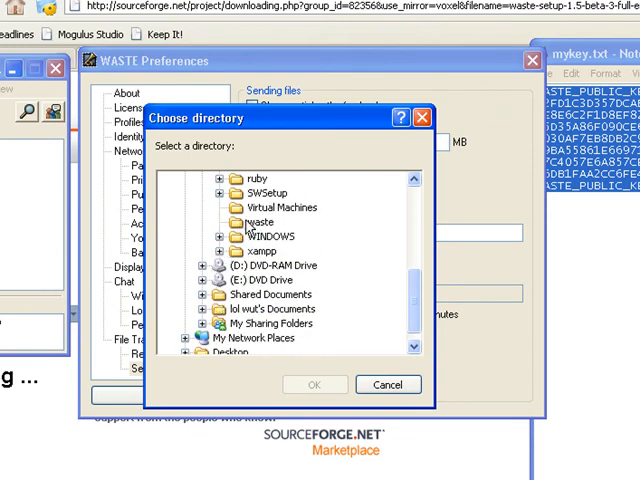
left_click(314, 384)
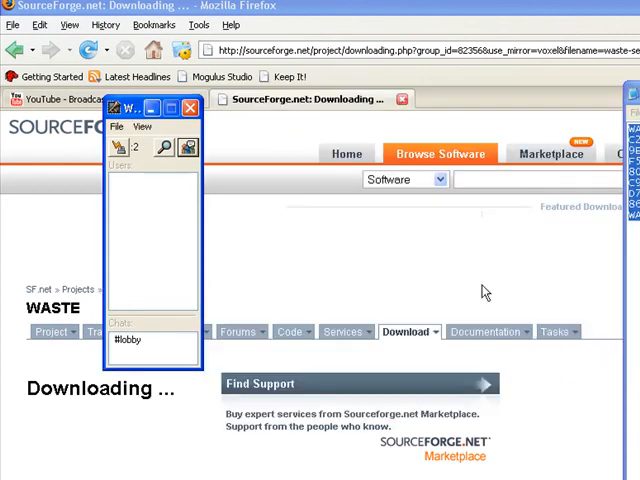
left_click(143, 127)
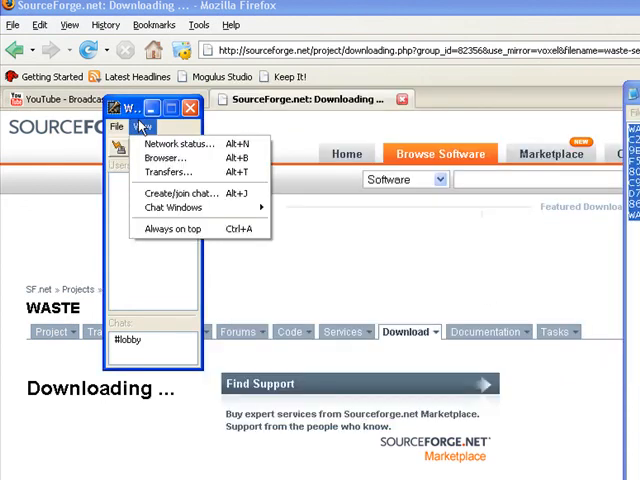